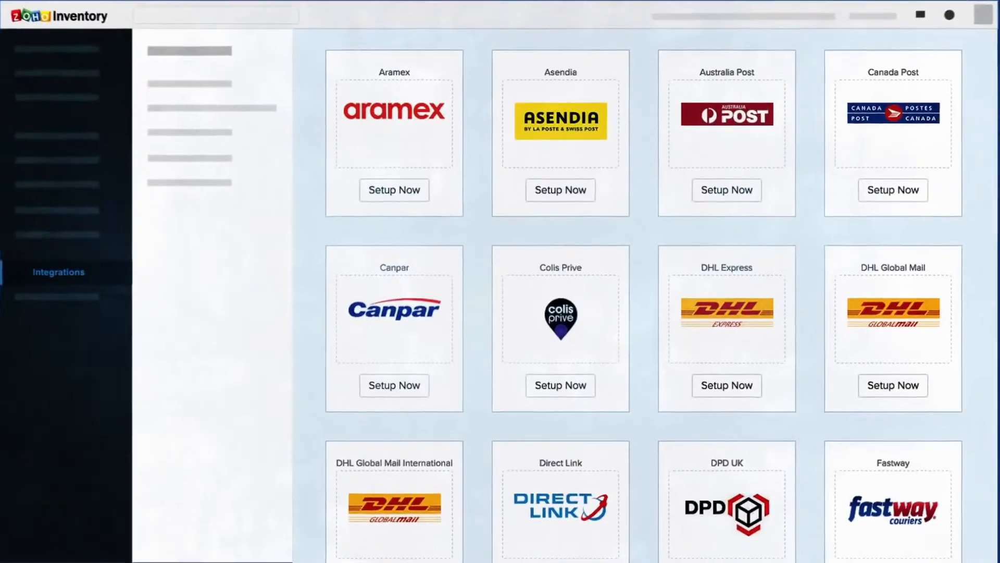
- Mark the shipped Zylkar Apparels package as delivered, then view the Dashboard's sales and inventory summary
scroll(down, 3)
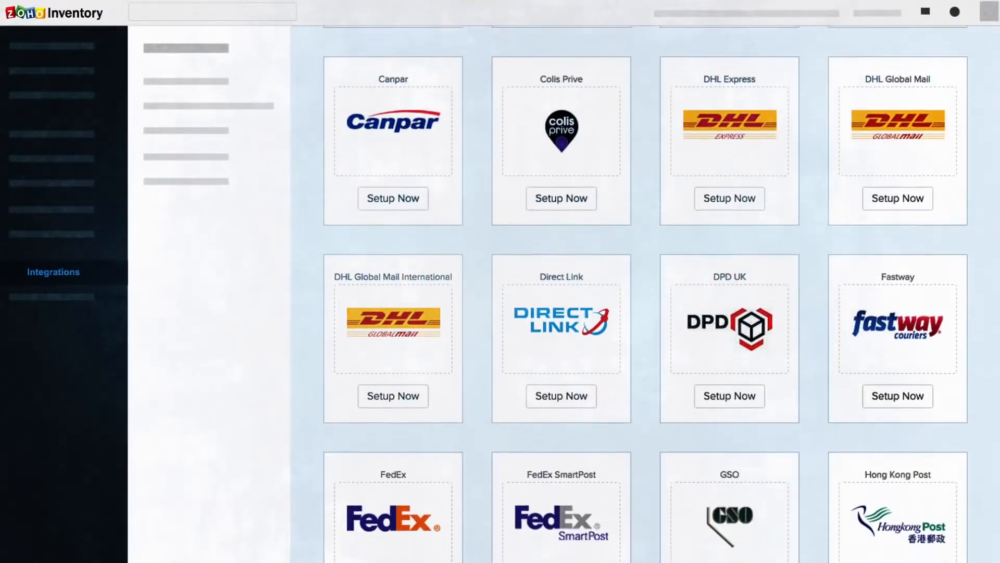
scroll(down, 3)
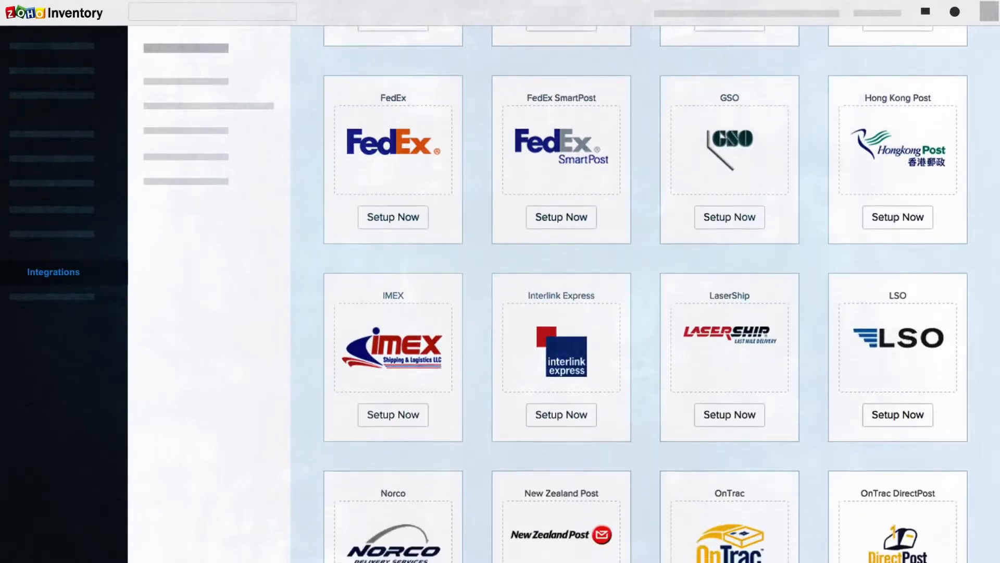
scroll(down, 3)
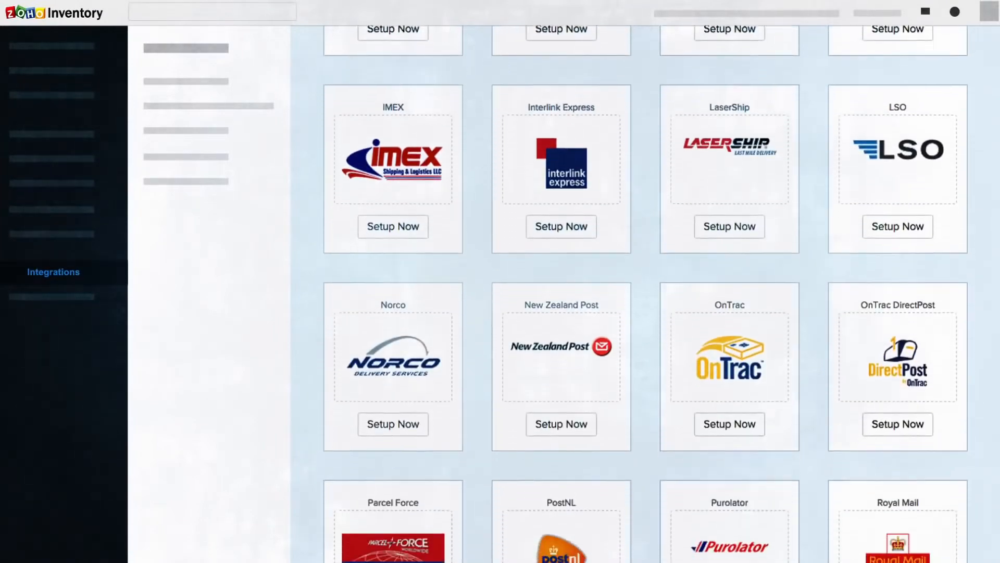
scroll(down, 3)
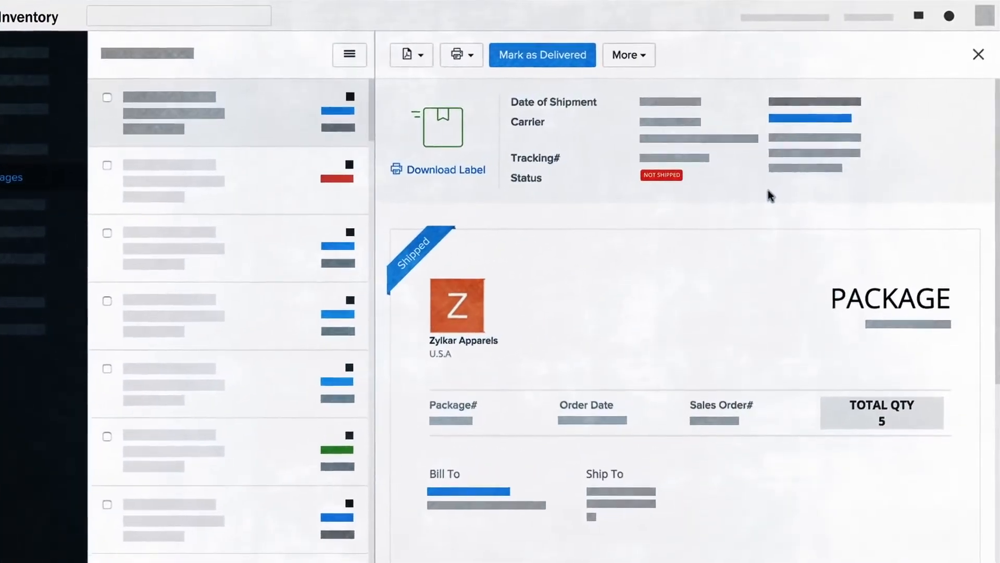
click(541, 54)
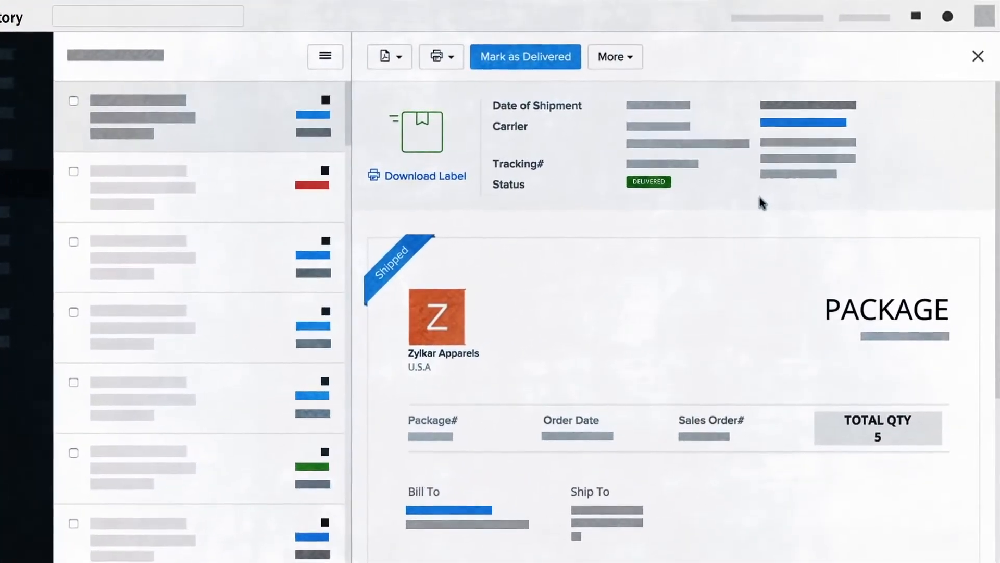
click(977, 56)
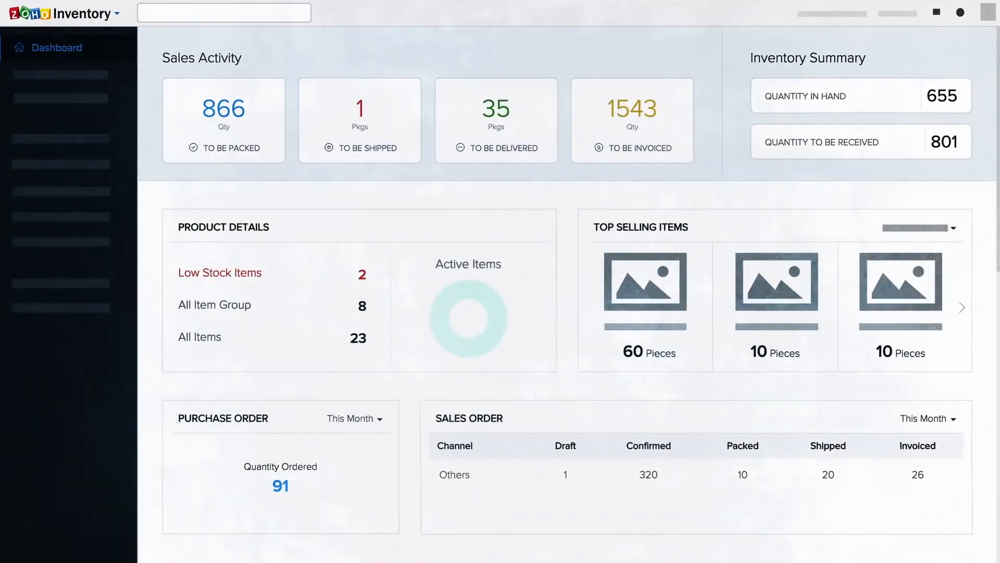